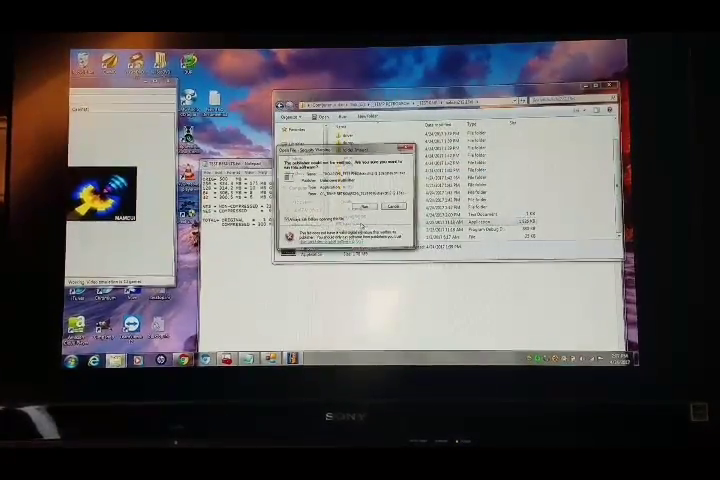
- Dismiss the hakchi2 startup prompt so the main game-list window shows
{"action": "left_click", "coordinate": [376, 204]}
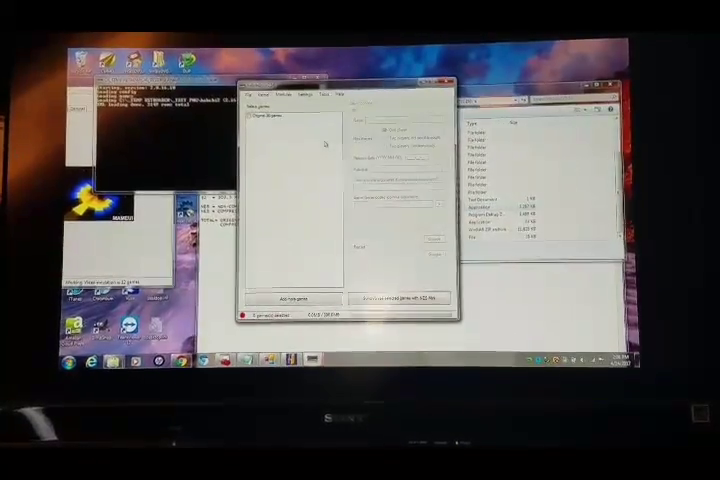
- Start 'Add more games' and land in the folder holding the NES ROM
{"action": "left_click", "coordinate": [252, 96]}
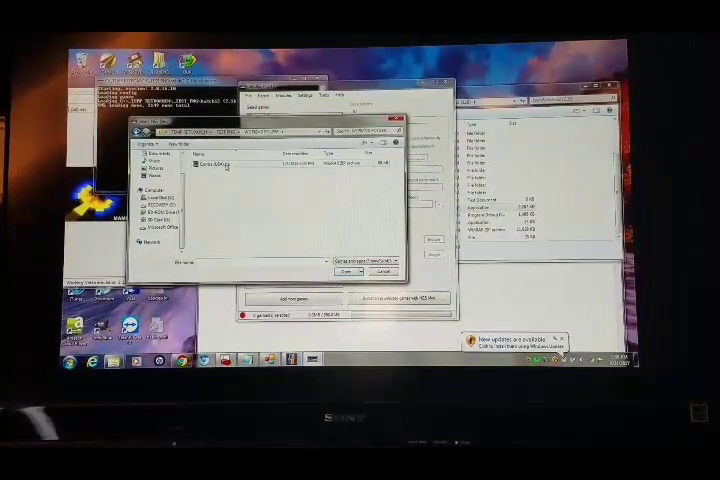
{"action": "left_click", "coordinate": [230, 160]}
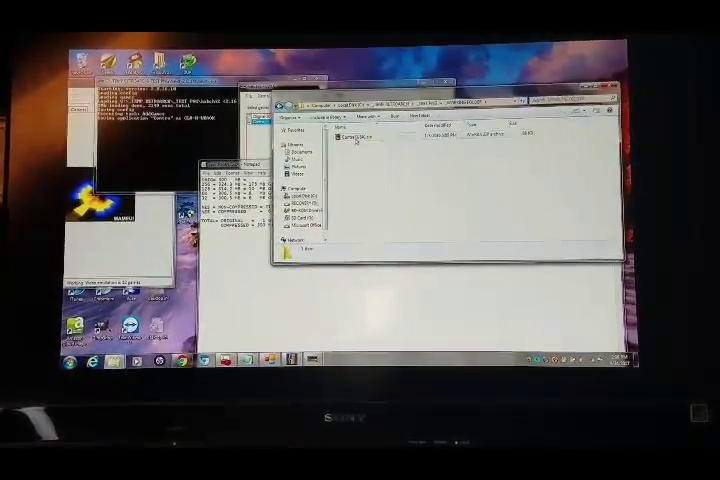
- Send the NES ROM to a compressed (zipped) folder via its context menu
{"action": "right_click", "coordinate": [344, 144]}
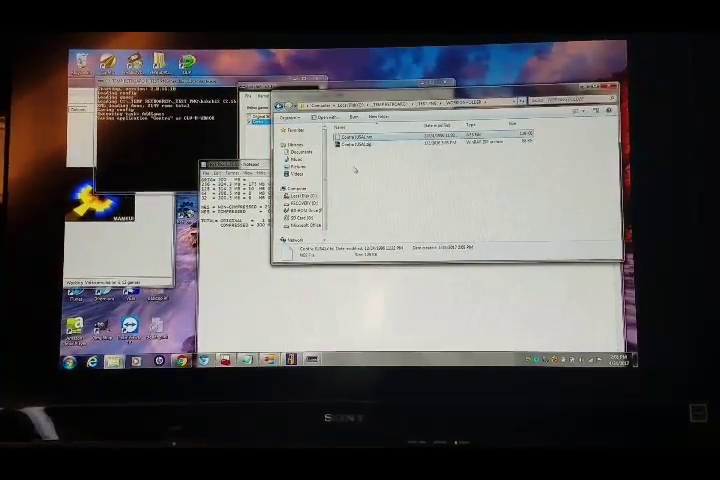
{"action": "right_click", "coordinate": [350, 150]}
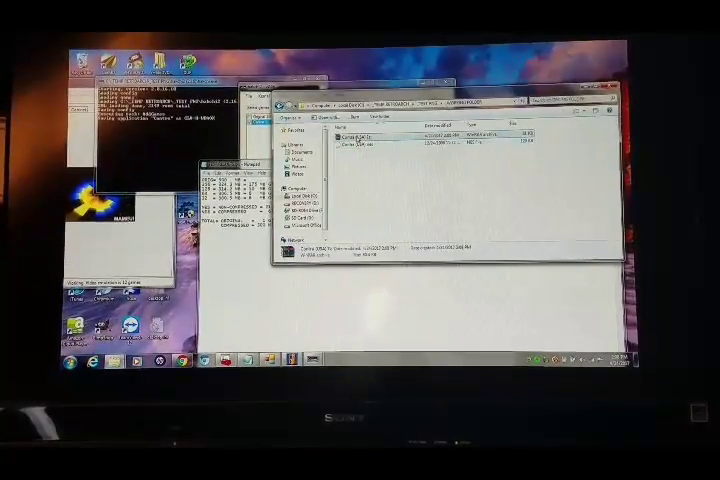
{"action": "right_click", "coordinate": [360, 136]}
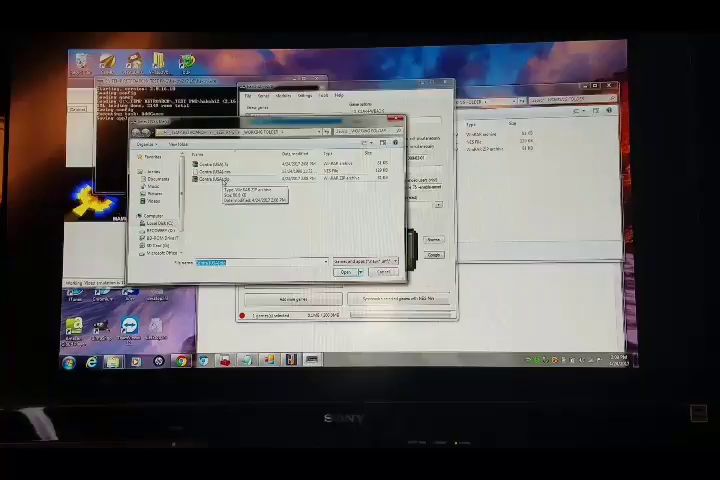
- Pick the zipped ROM so it appears as a second game in hakchi2's list
{"action": "left_click", "coordinate": [348, 272]}
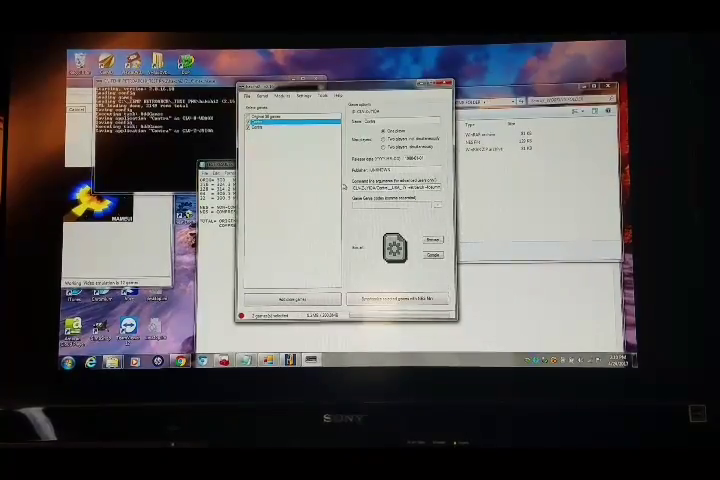
{"action": "left_click", "coordinate": [248, 96]}
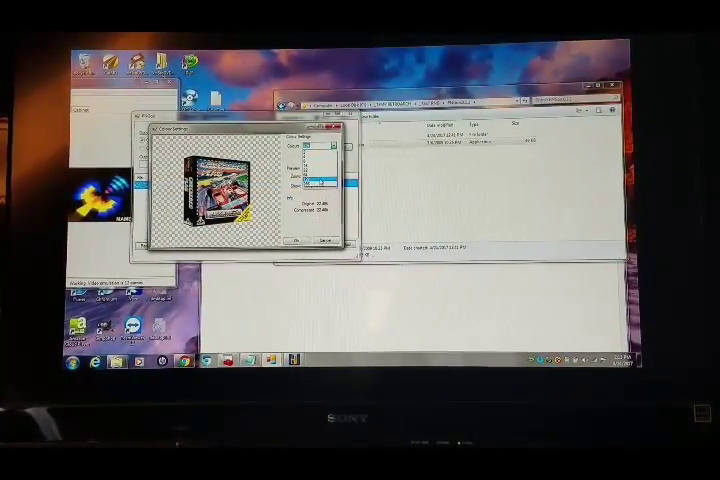
- Confirm the 256-colour option for the box-art PNG batch conversion
{"action": "left_click", "coordinate": [320, 148]}
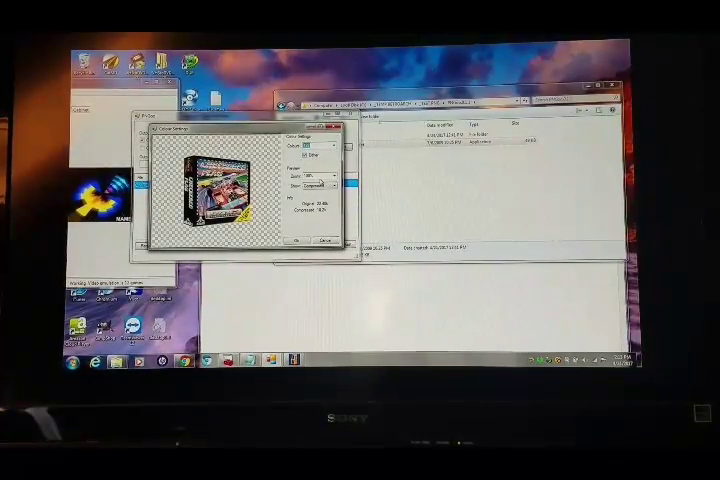